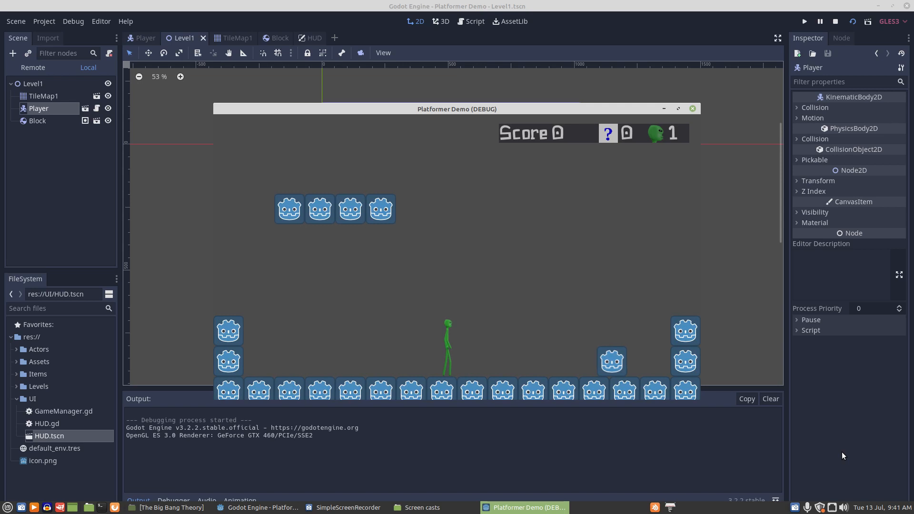
{"action": "mouse_move", "coordinate": [540, 387]}
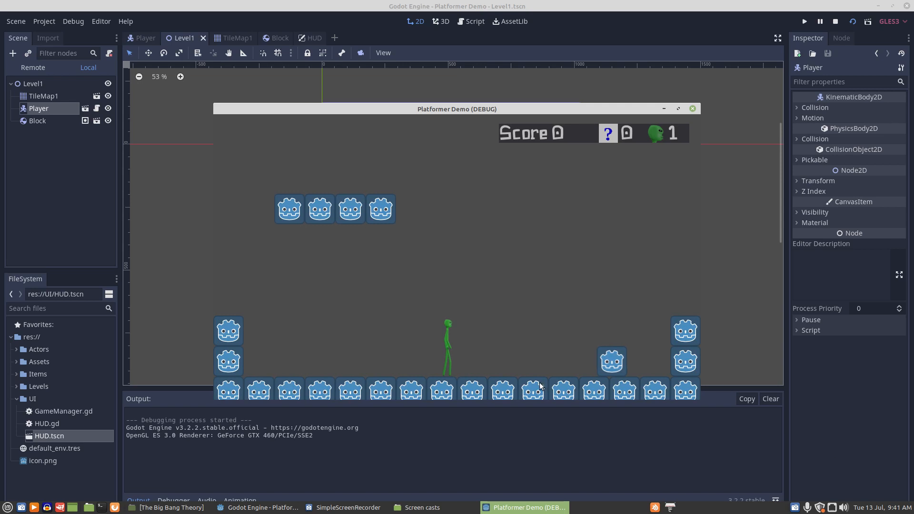
{"action": "mouse_move", "coordinate": [394, 180]}
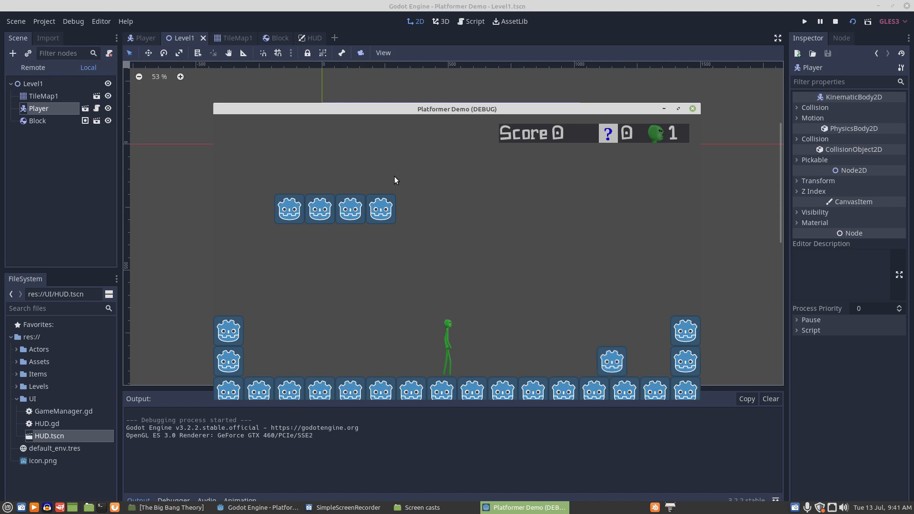
{"action": "mouse_move", "coordinate": [358, 252]}
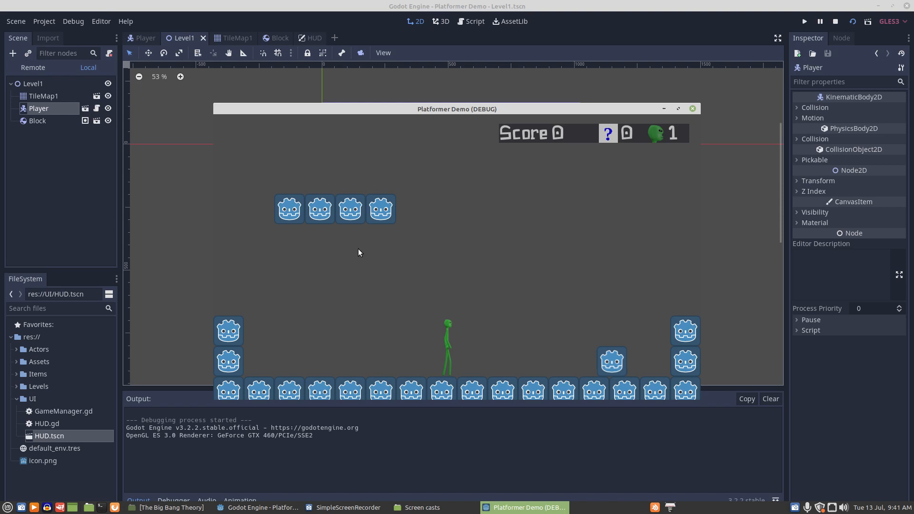
{"action": "mouse_move", "coordinate": [394, 259]}
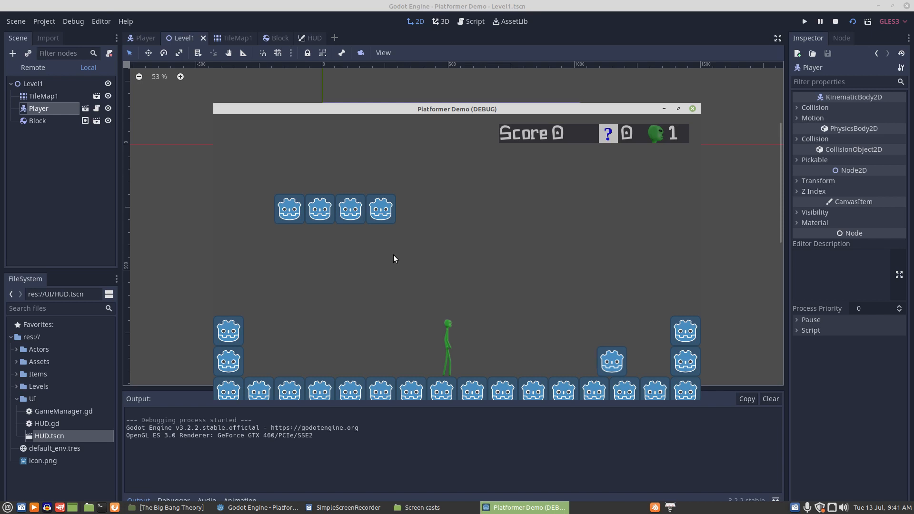
{"action": "mouse_move", "coordinate": [404, 247]}
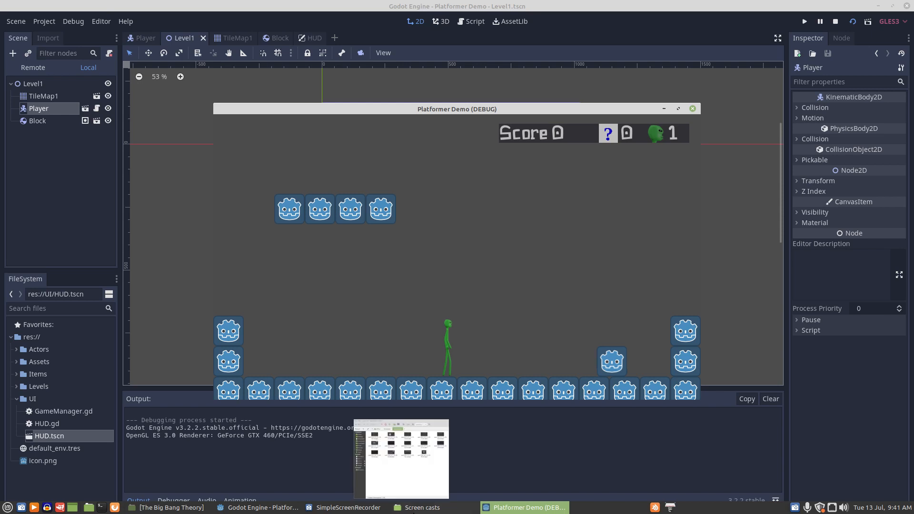
Dismiss the screencasts folder window and bring up the Player scene with its HUD node.
{"action": "left_click", "coordinate": [418, 507]}
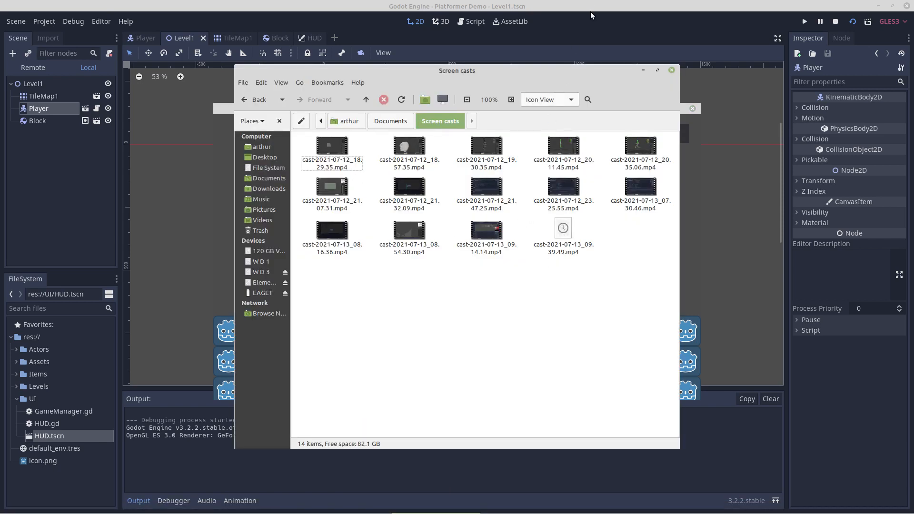
{"action": "left_click", "coordinate": [671, 70]}
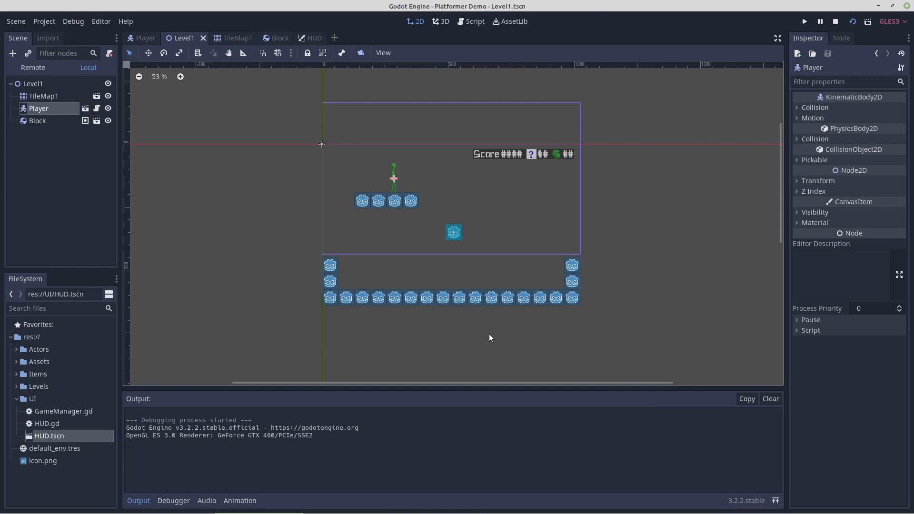
{"action": "mouse_move", "coordinate": [609, 186]}
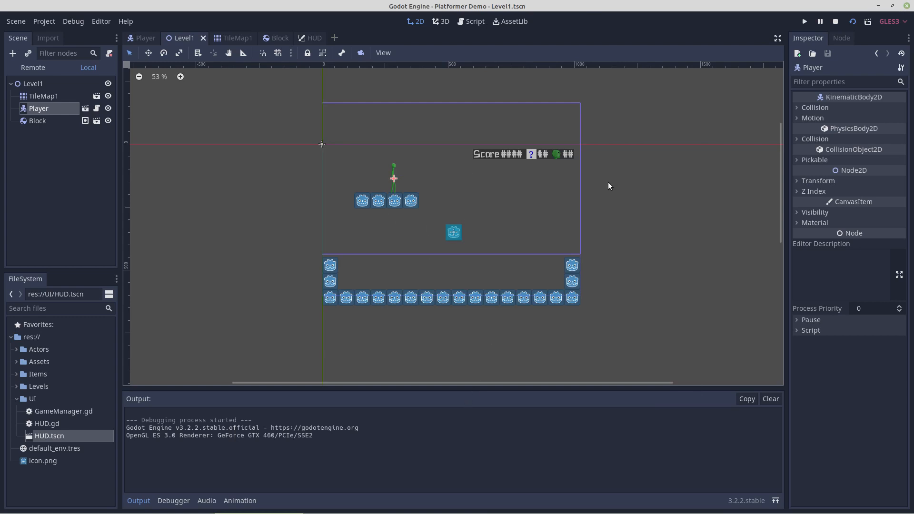
{"action": "mouse_move", "coordinate": [148, 34]}
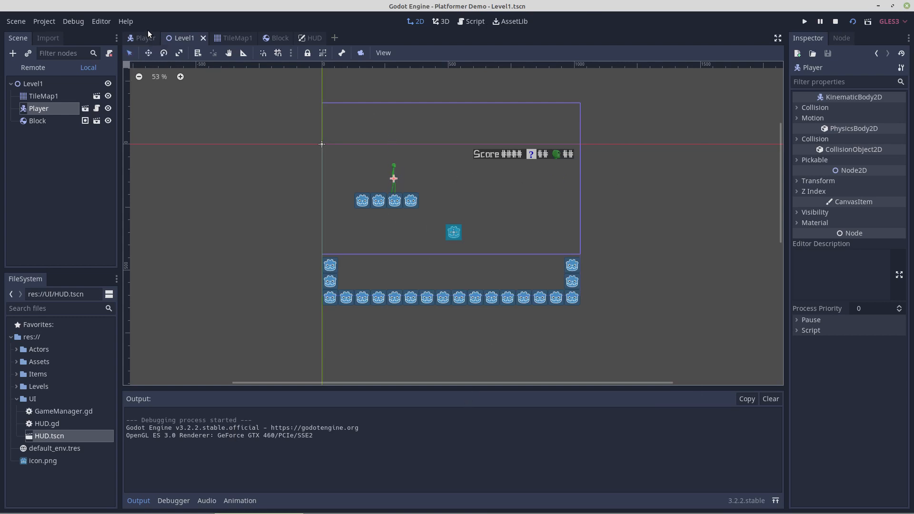
{"action": "left_click", "coordinate": [145, 37]}
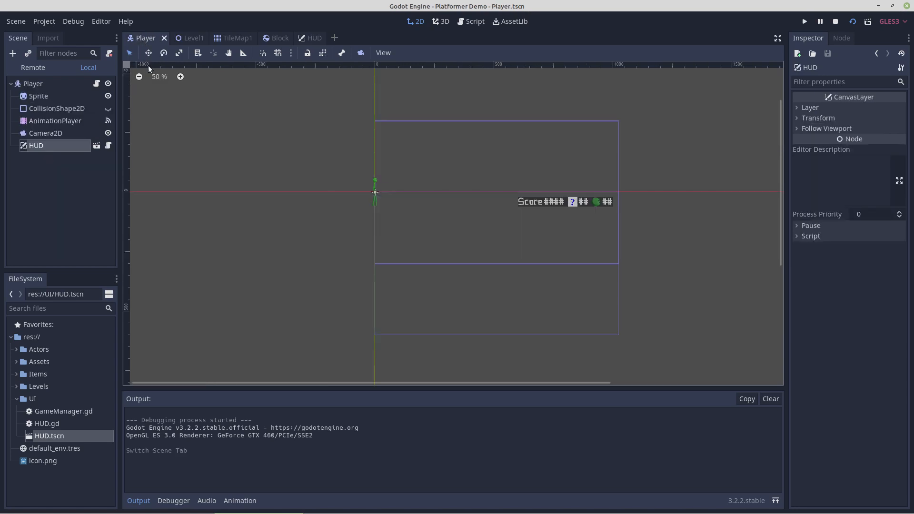
{"action": "mouse_move", "coordinate": [328, 174]}
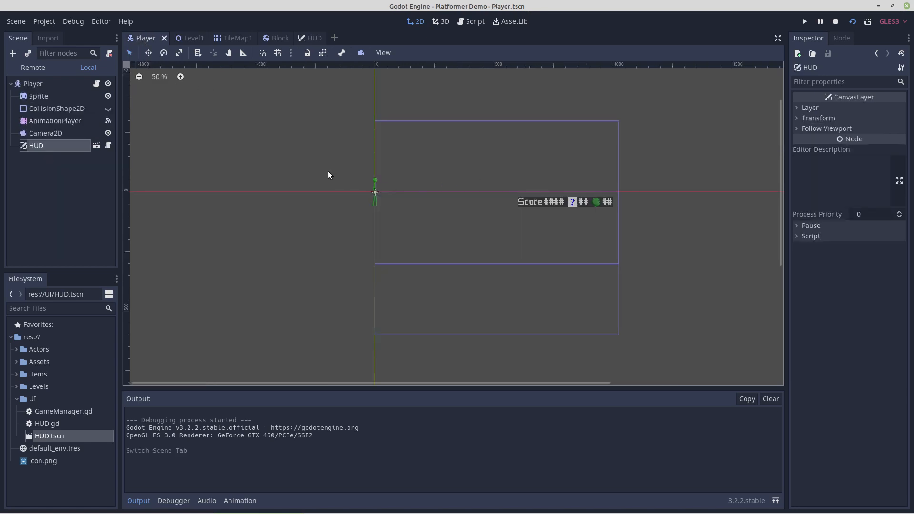
{"action": "mouse_move", "coordinate": [80, 133]}
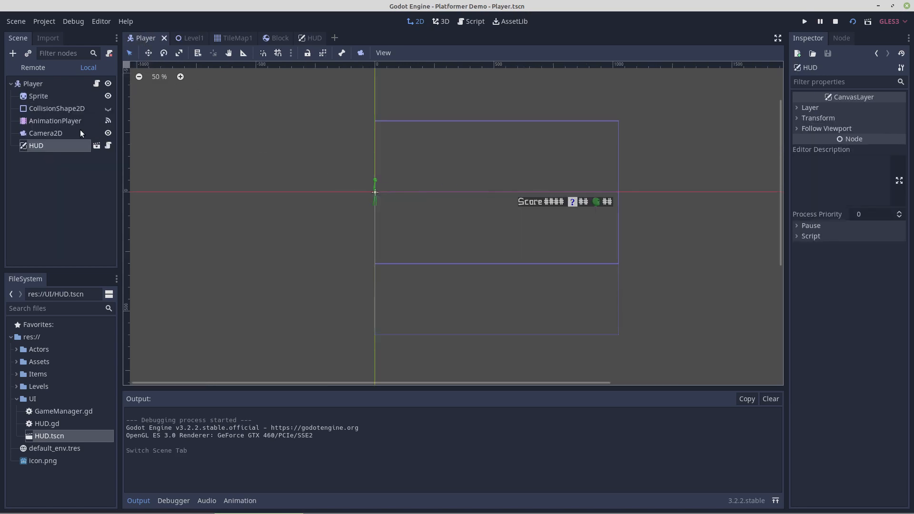
{"action": "mouse_move", "coordinate": [277, 106]}
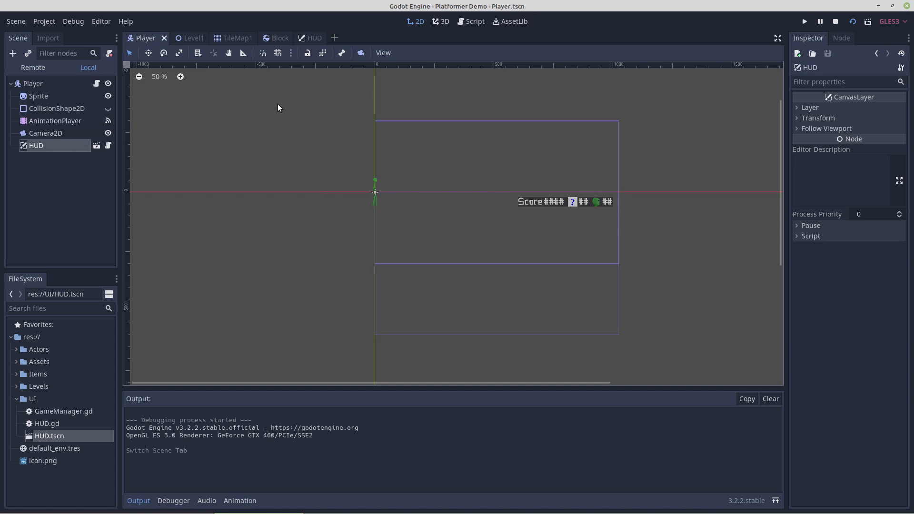
Return to the Level1 scene showing TileMap1, Player and Block.
{"action": "left_click", "coordinate": [185, 37]}
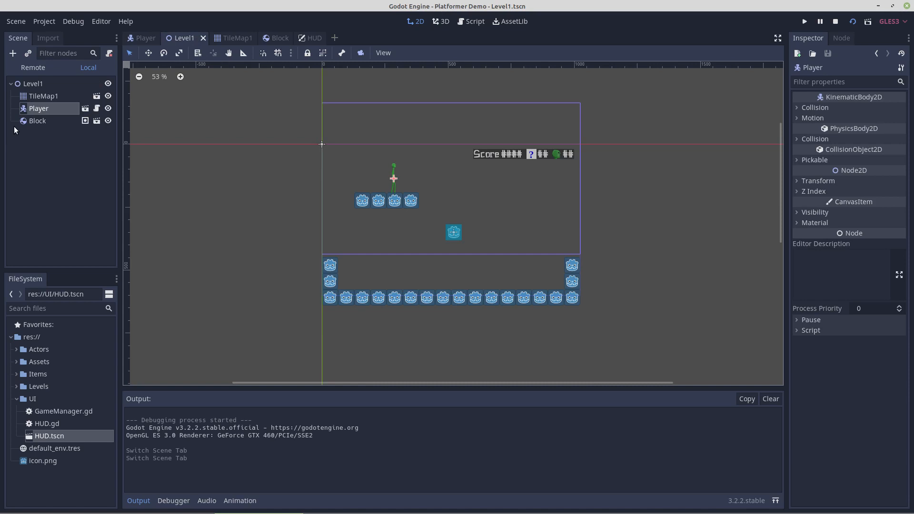
{"action": "mouse_move", "coordinate": [37, 120]}
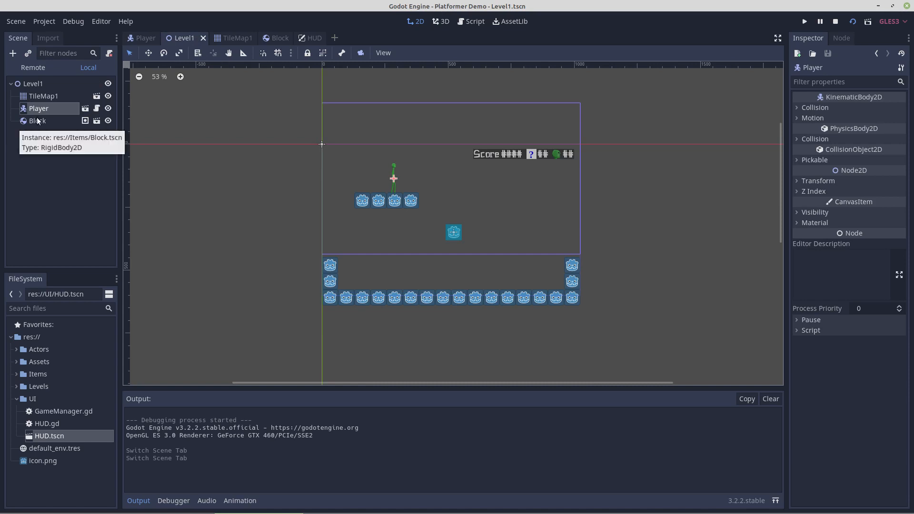
Inspect the Block node's physics, then open the Block and HUD scenes.
{"action": "left_click", "coordinate": [38, 121]}
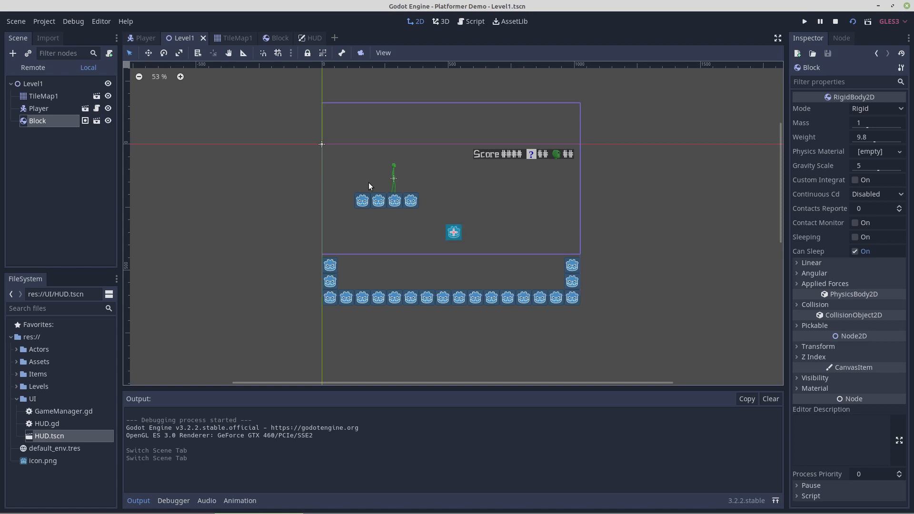
{"action": "left_click", "coordinate": [272, 37]}
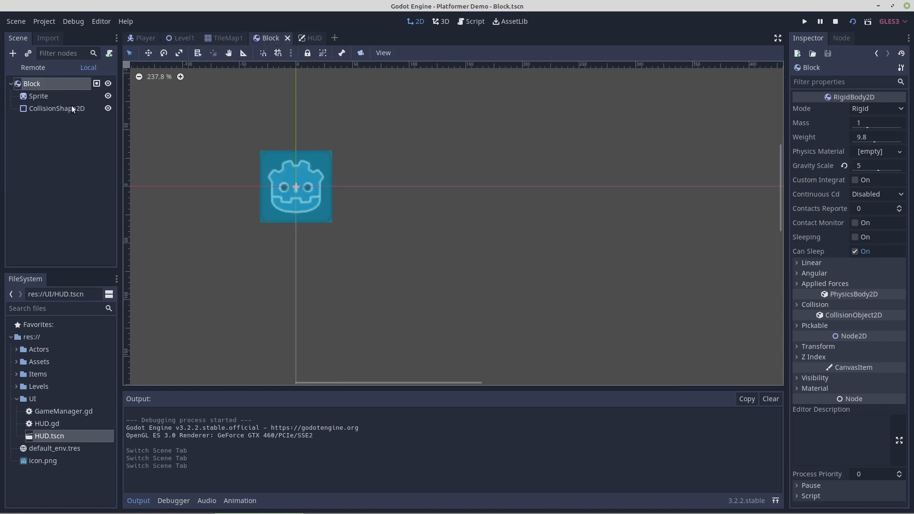
{"action": "left_click", "coordinate": [306, 37]}
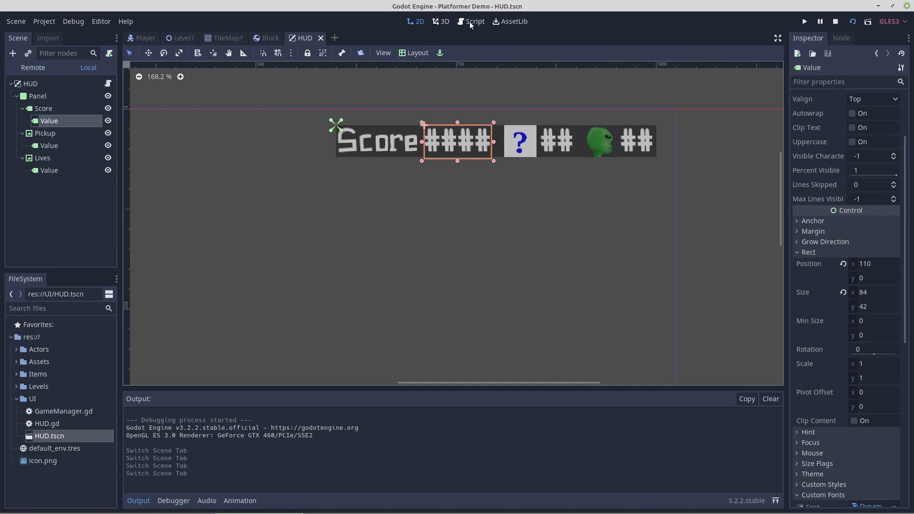
{"action": "left_click", "coordinate": [475, 21]}
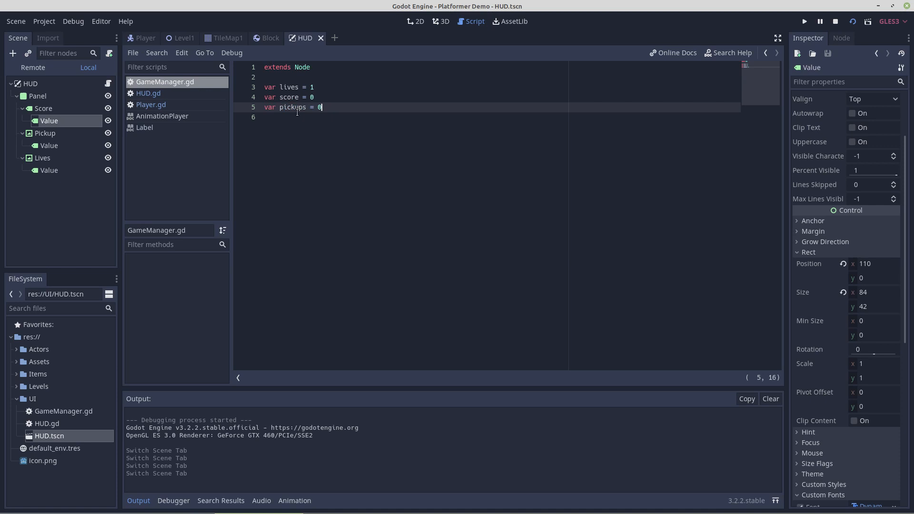
{"action": "mouse_move", "coordinate": [162, 98]}
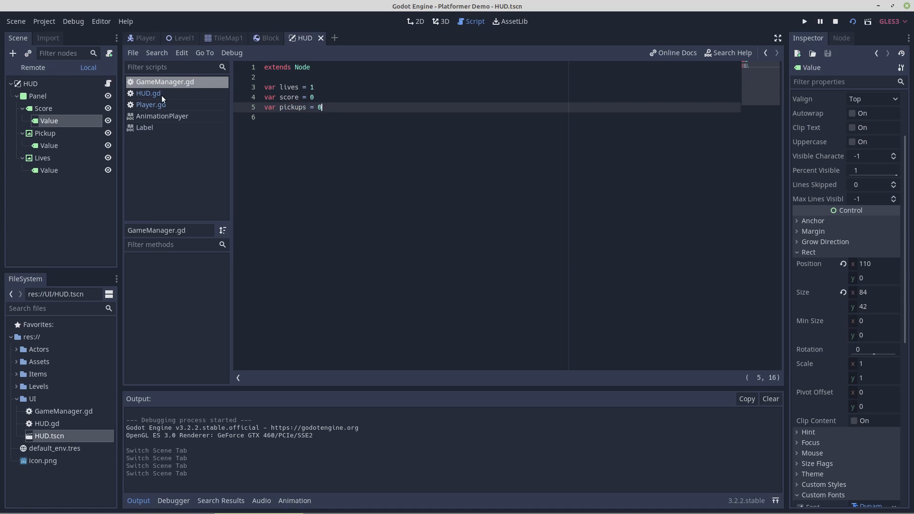
Glance at HUD.gd, then scroll Player.gd to its physics and collision code.
{"action": "left_click", "coordinate": [148, 94]}
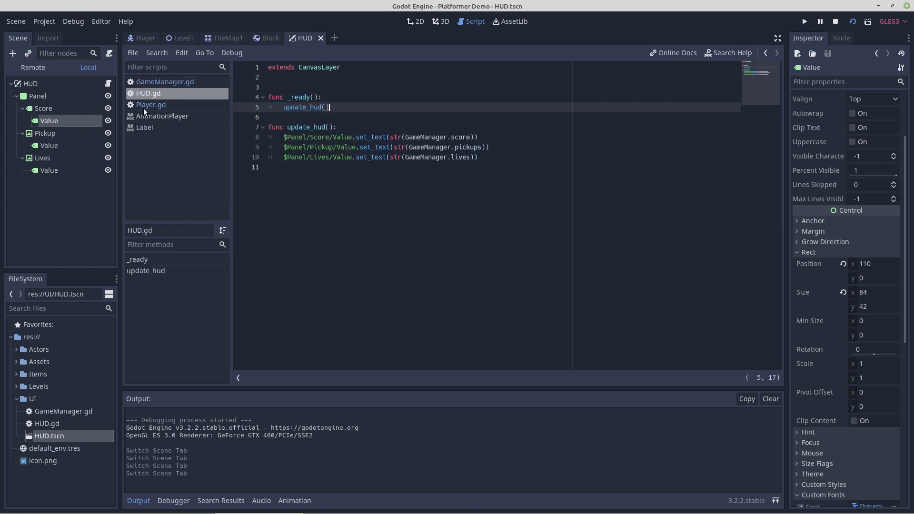
{"action": "left_click", "coordinate": [150, 104]}
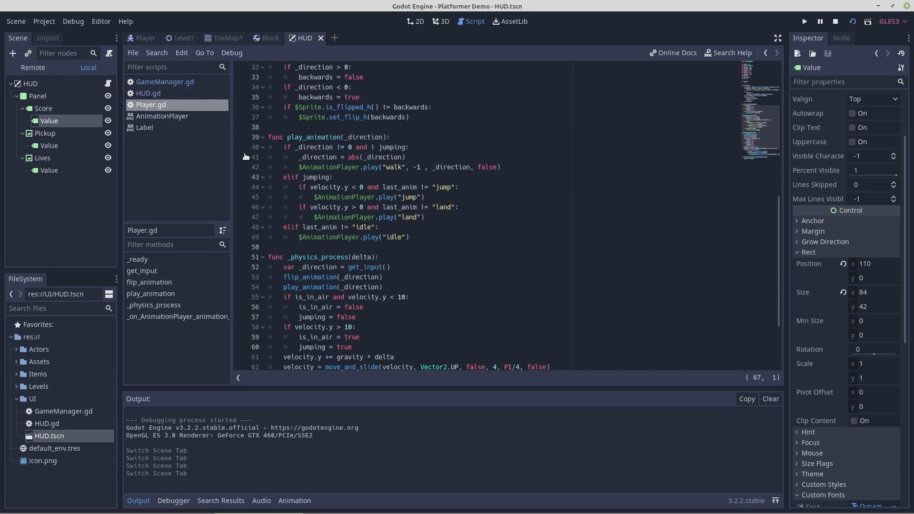
{"action": "scroll", "scroll_direction": "up", "scroll_amount": 3}
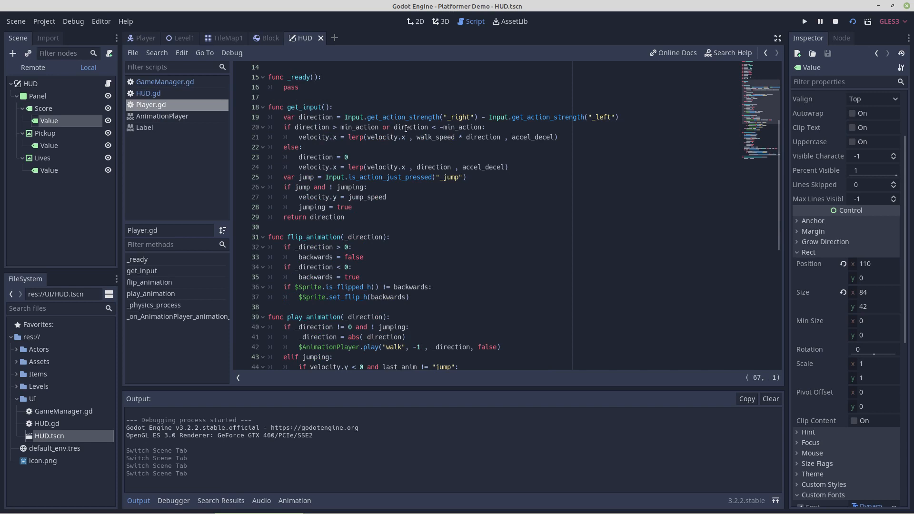
{"action": "scroll", "scroll_direction": "down", "scroll_amount": 3}
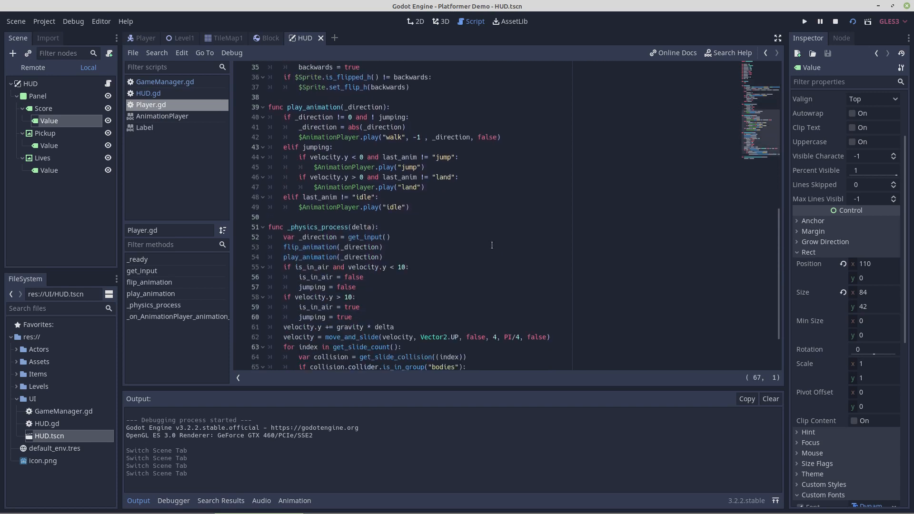
{"action": "scroll", "scroll_direction": "down", "scroll_amount": 3}
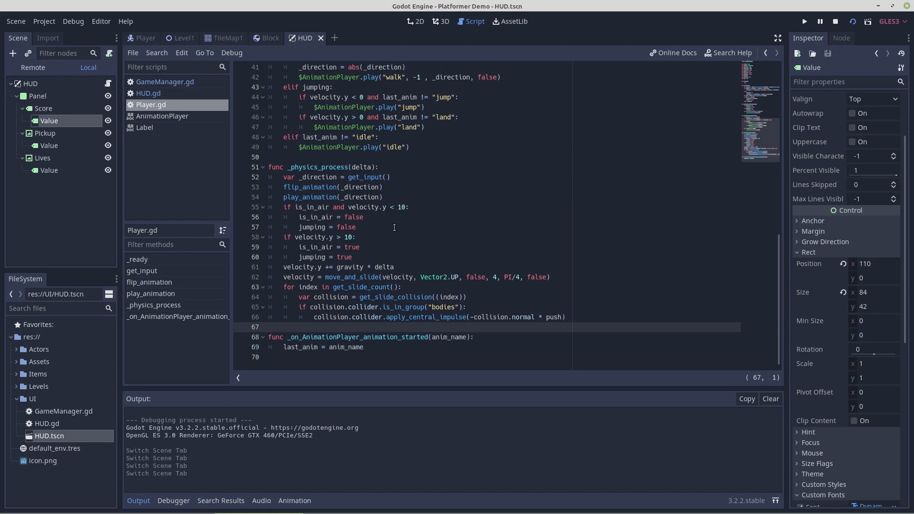
{"action": "mouse_move", "coordinate": [428, 168]}
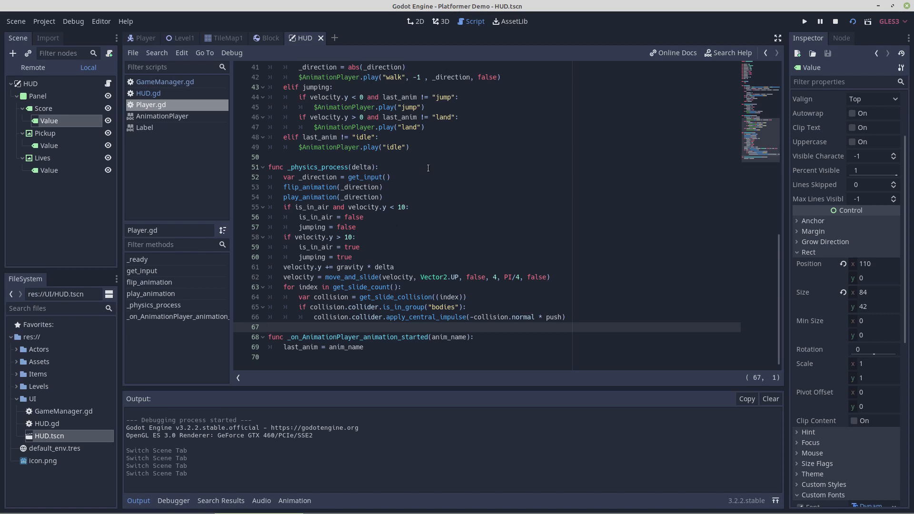
{"action": "mouse_move", "coordinate": [180, 137]}
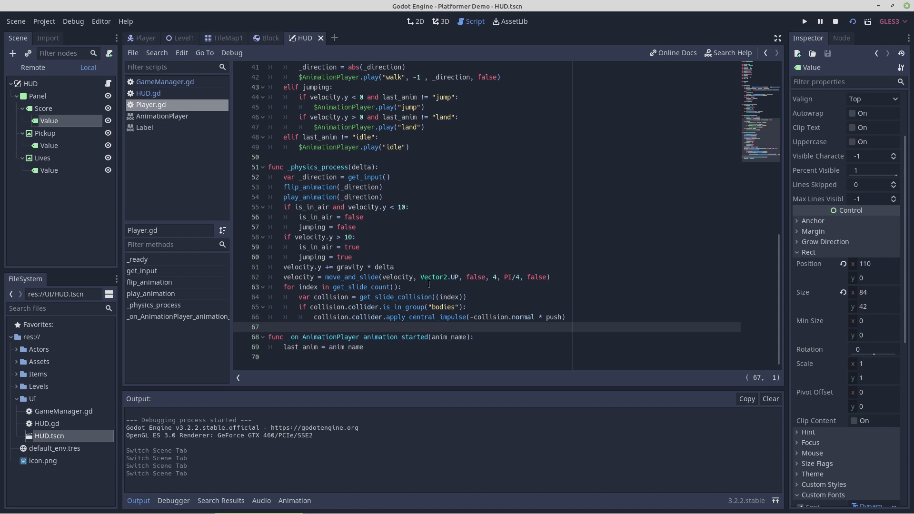
{"action": "mouse_move", "coordinate": [631, 258]}
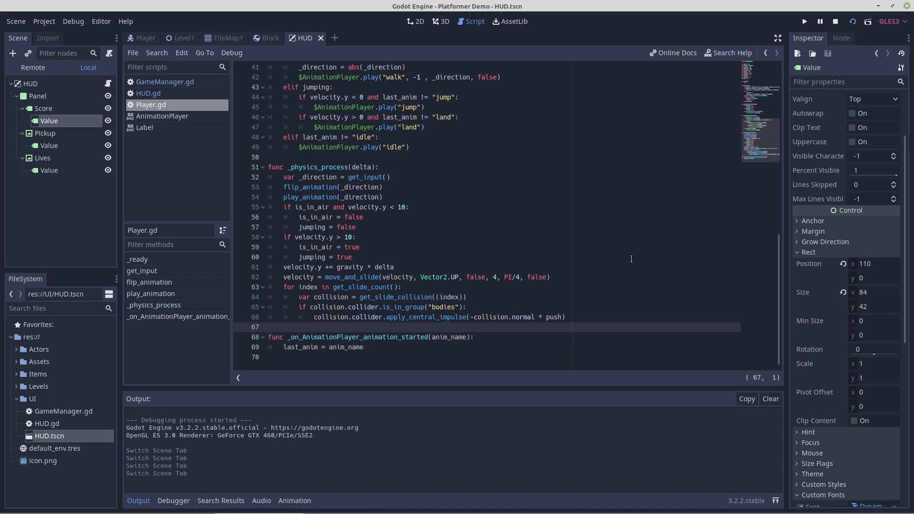
{"action": "scroll", "scroll_direction": "up", "scroll_amount": 3}
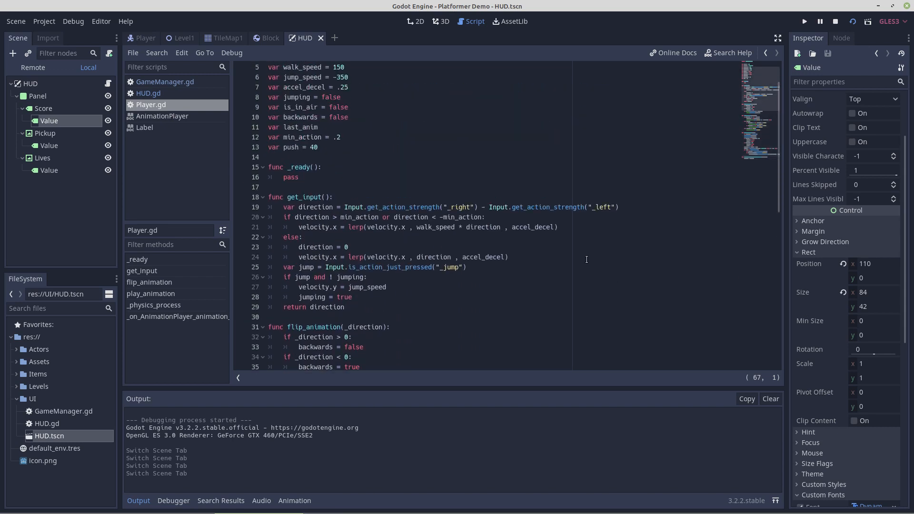
{"action": "scroll", "scroll_direction": "up", "scroll_amount": 3}
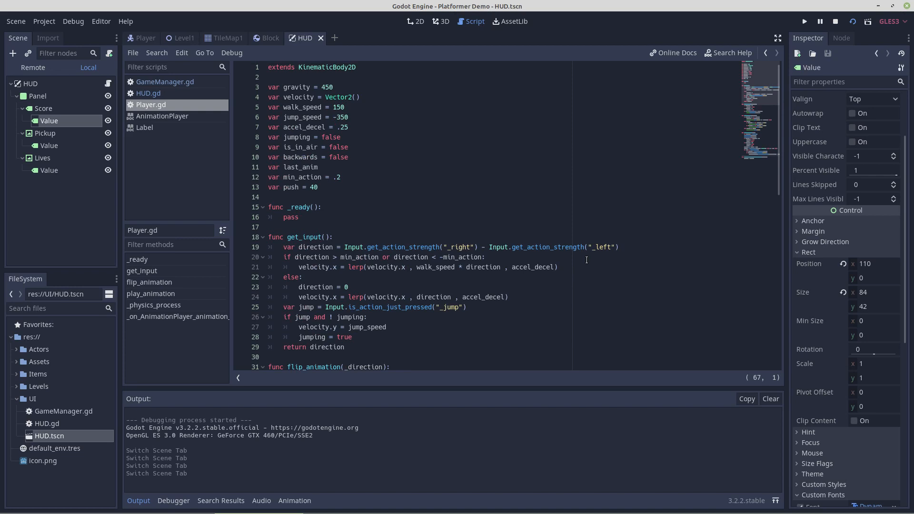
{"action": "mouse_move", "coordinate": [352, 267]}
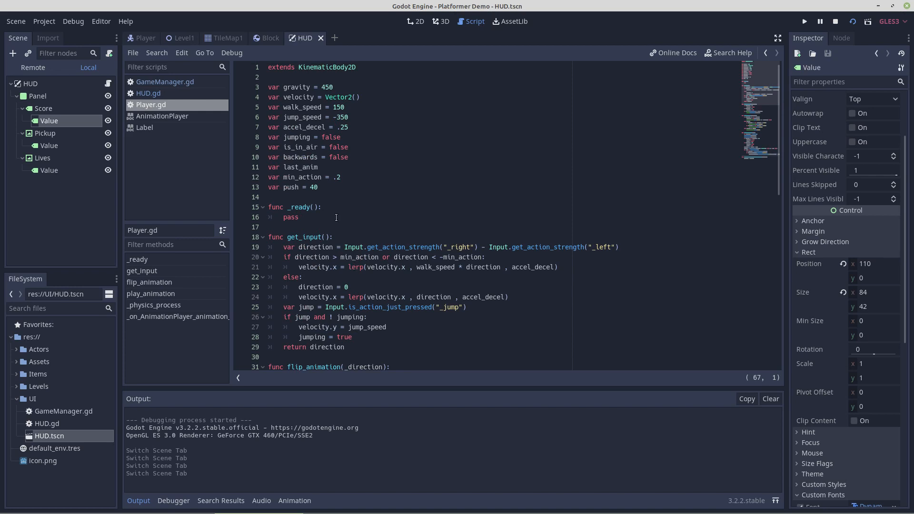
{"action": "mouse_move", "coordinate": [425, 247]}
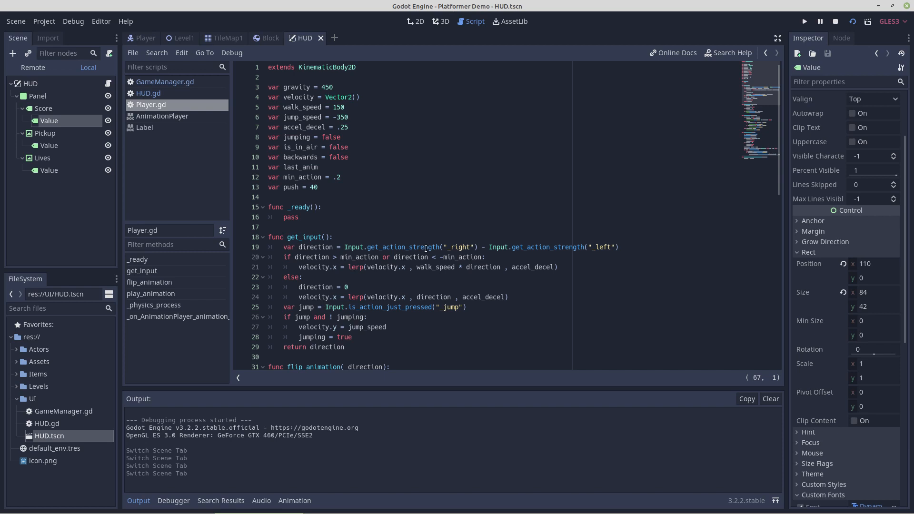
{"action": "scroll", "scroll_direction": "down", "scroll_amount": 3}
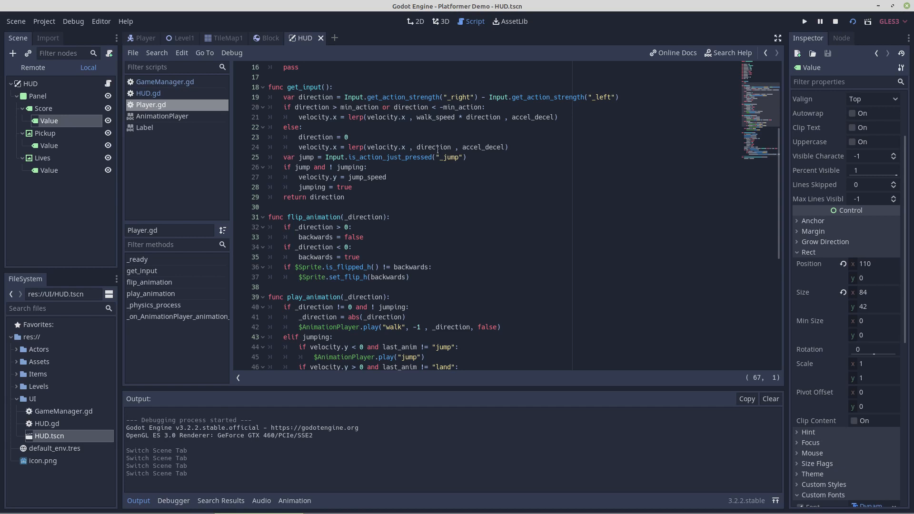
{"action": "scroll", "scroll_direction": "down", "scroll_amount": 3}
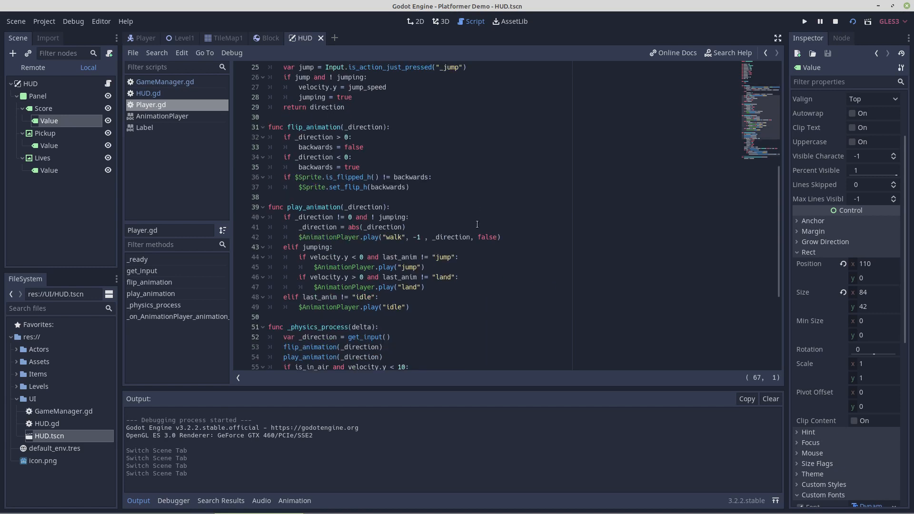
{"action": "scroll", "scroll_direction": "down", "scroll_amount": 3}
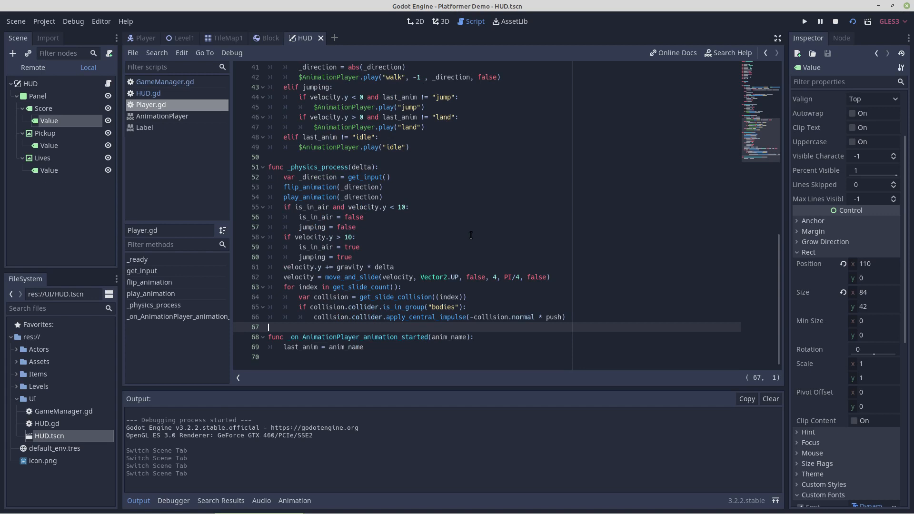
{"action": "mouse_move", "coordinate": [477, 236]}
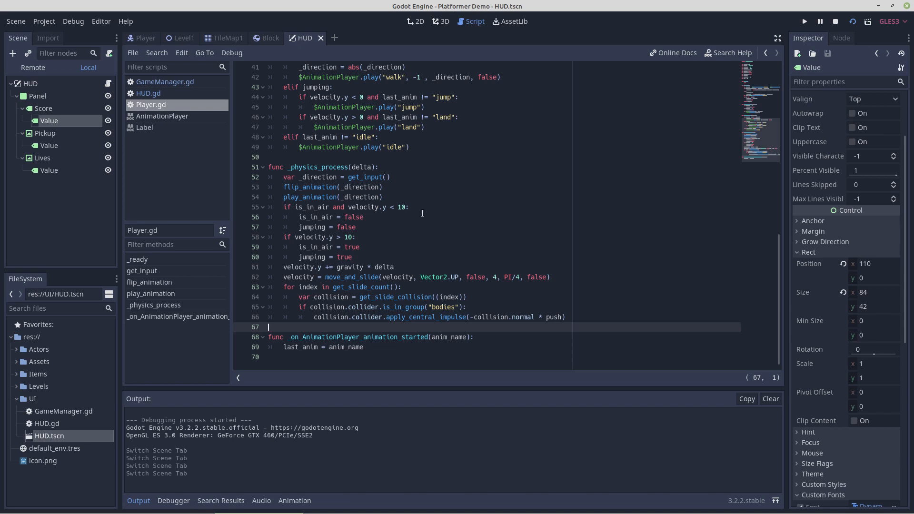
{"action": "mouse_move", "coordinate": [487, 216]}
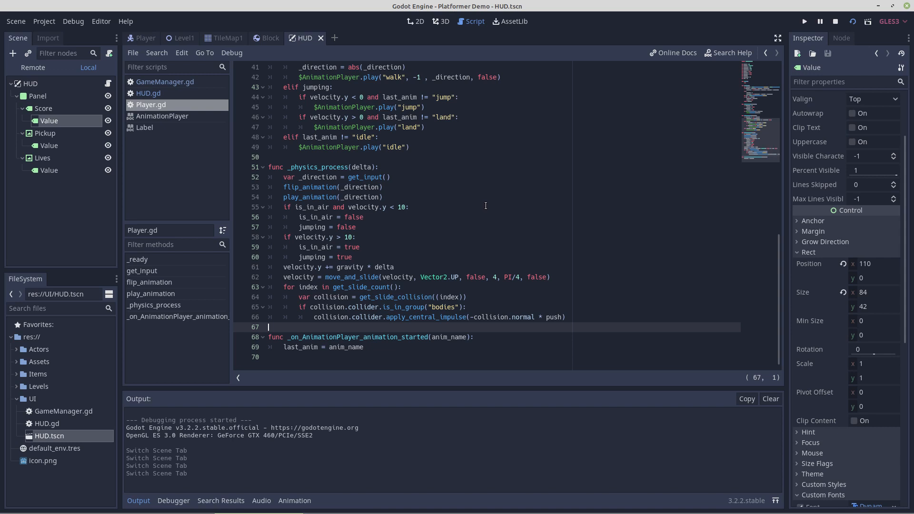
{"action": "mouse_move", "coordinate": [475, 159]}
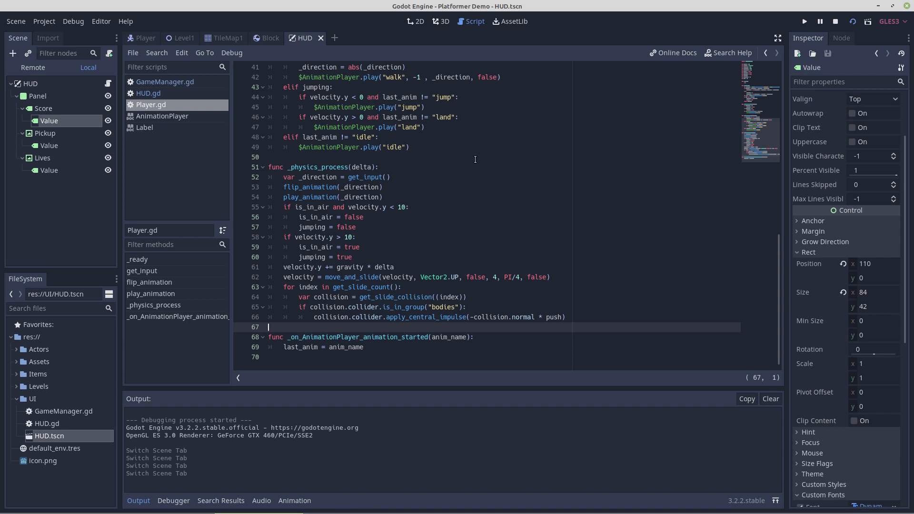
{"action": "mouse_move", "coordinate": [479, 164]}
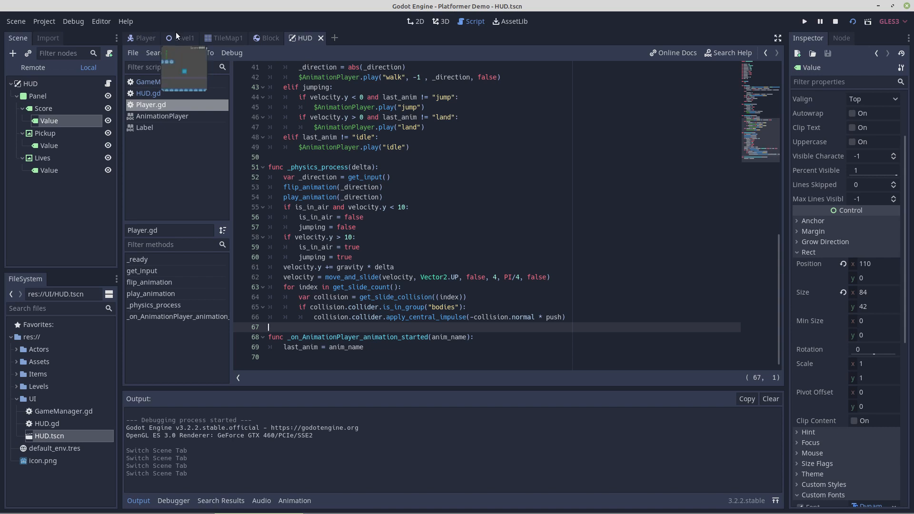
Show the Level1 scene in the 2D editor with the Block's RigidBody2D properties.
{"action": "left_click", "coordinate": [184, 38]}
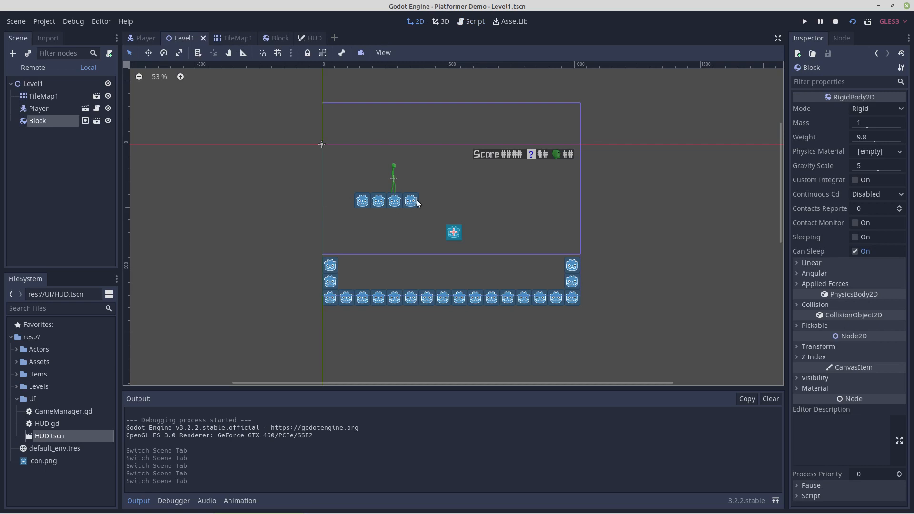
{"action": "mouse_move", "coordinate": [421, 205]}
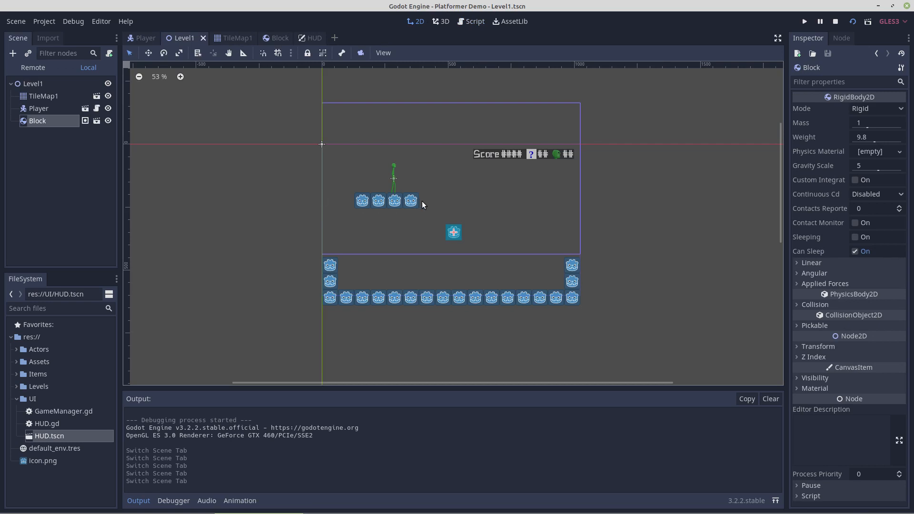
{"action": "mouse_move", "coordinate": [411, 231]}
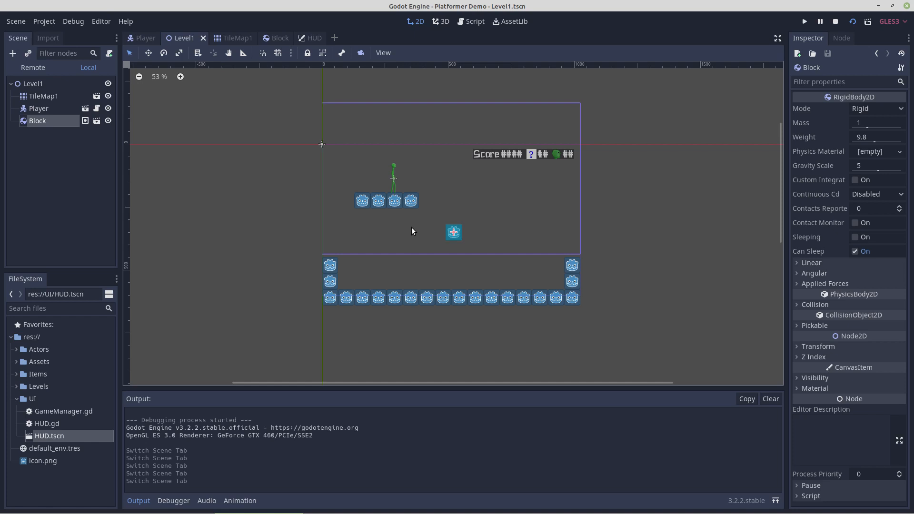
{"action": "mouse_move", "coordinate": [454, 210]}
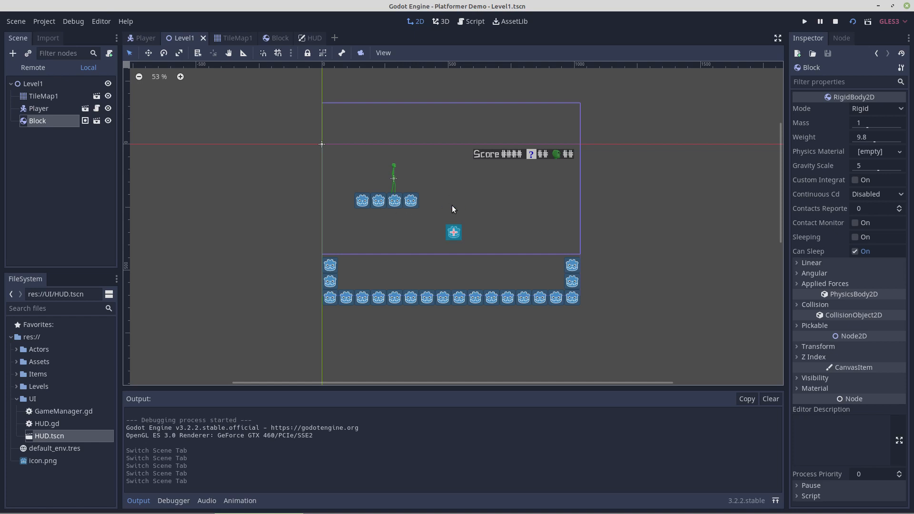
{"action": "mouse_move", "coordinate": [483, 236]}
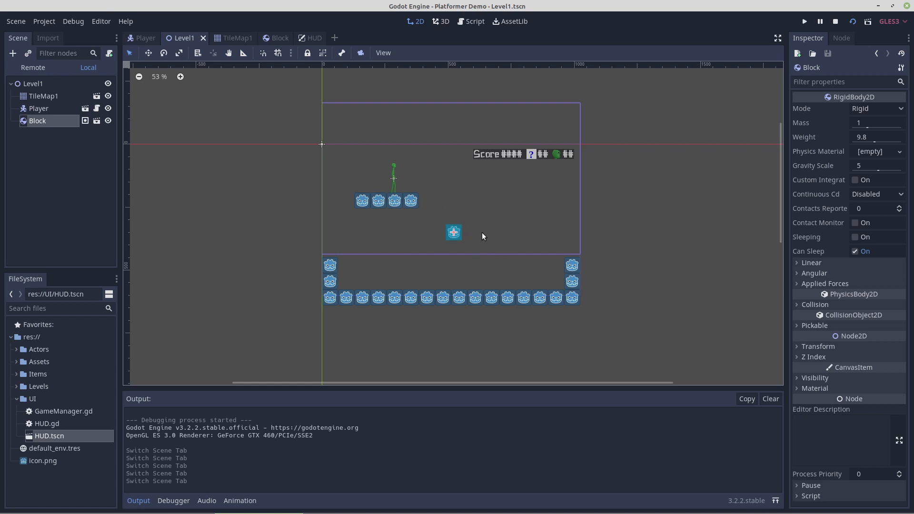
{"action": "mouse_move", "coordinate": [521, 220]}
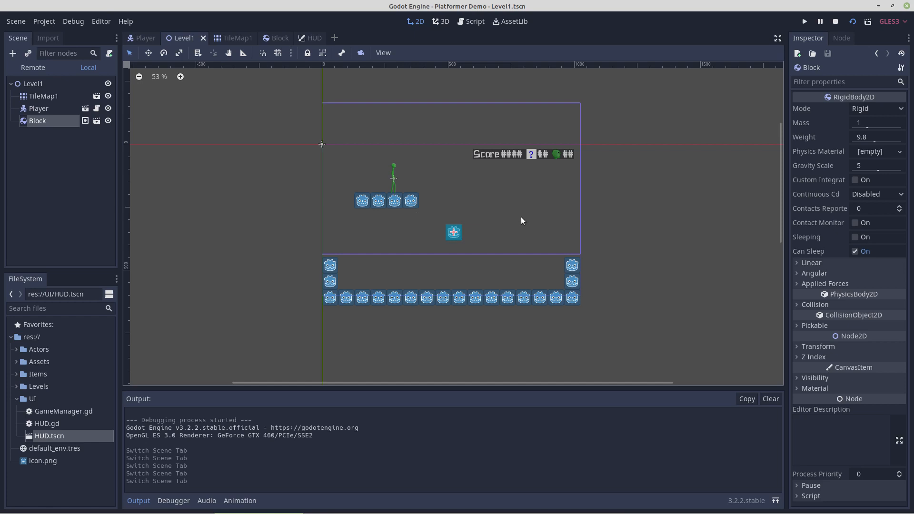
{"action": "mouse_move", "coordinate": [512, 216]}
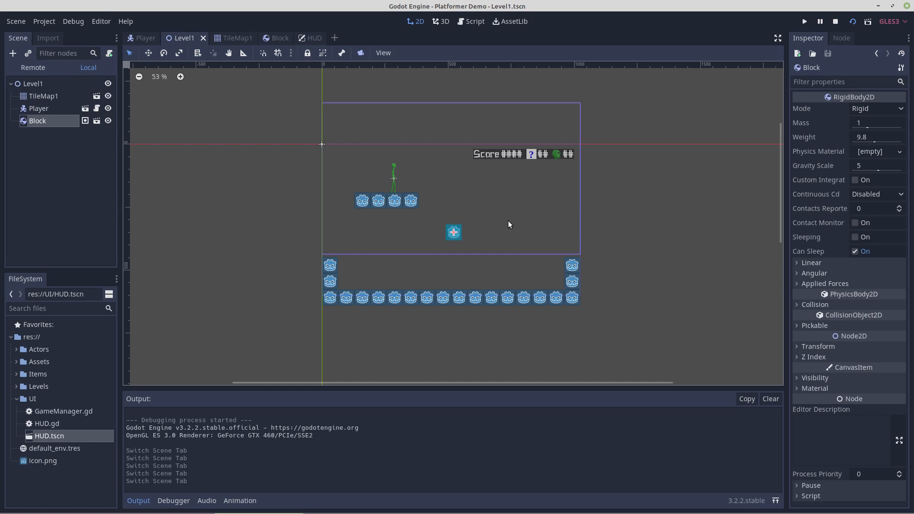
{"action": "mouse_move", "coordinate": [549, 227]}
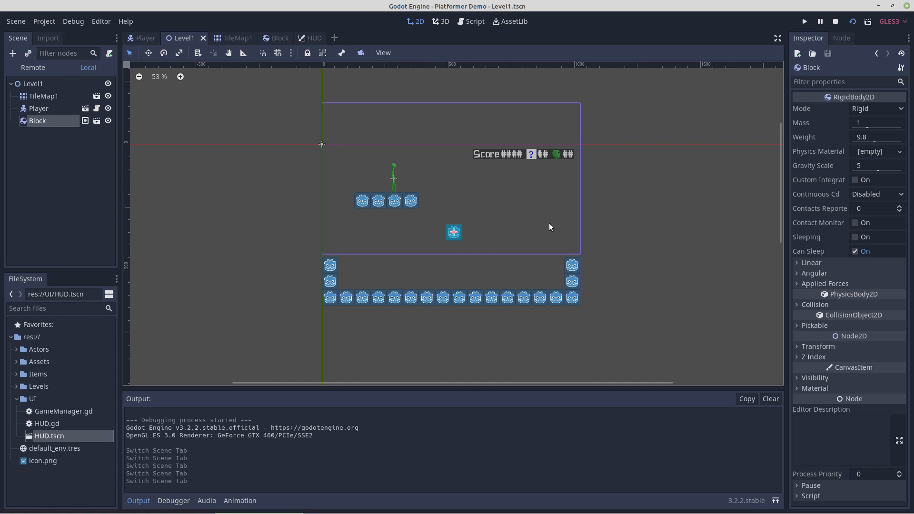
{"action": "mouse_move", "coordinate": [529, 230]}
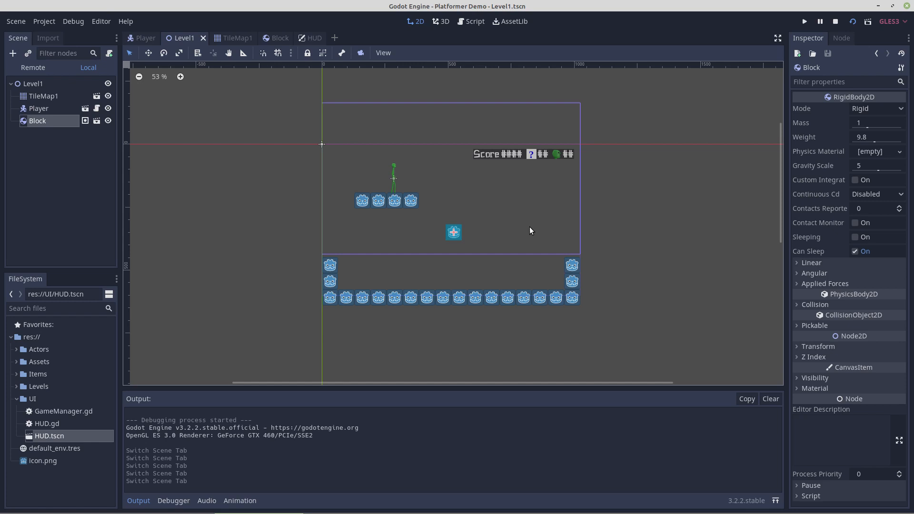